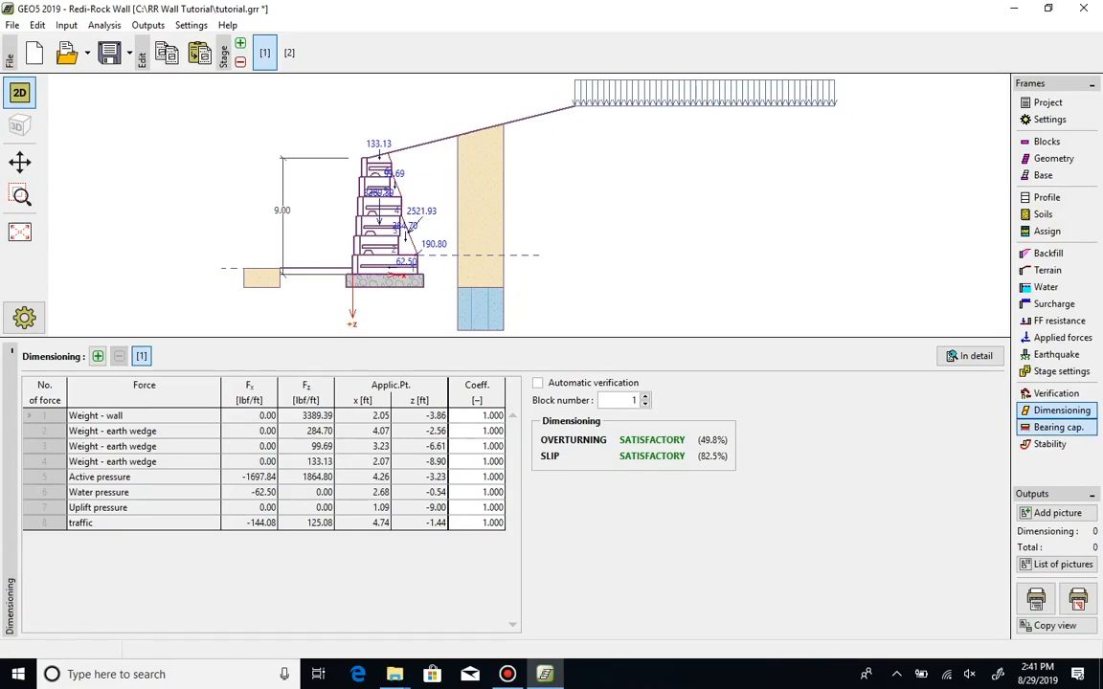
# Show the wall's bearing capacity check using the input bearing capacity option.
pyautogui.click(1057, 427)
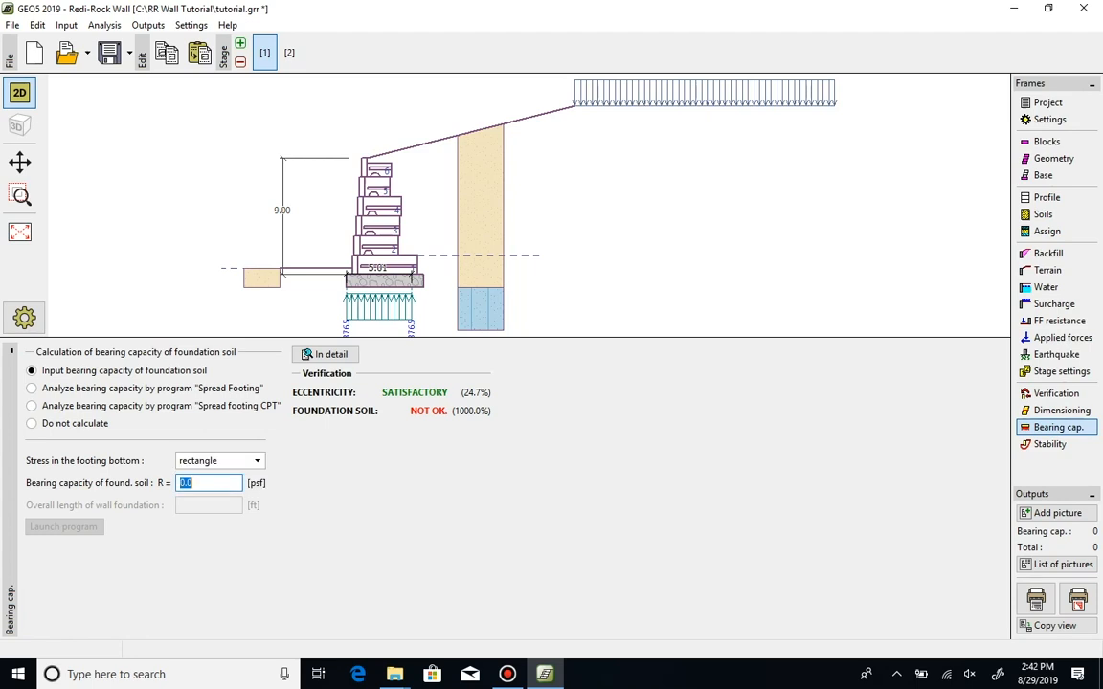
# Enter a 4000 psf bearing capacity, then choose analysis by Spread Footing.
pyautogui.write('4000')
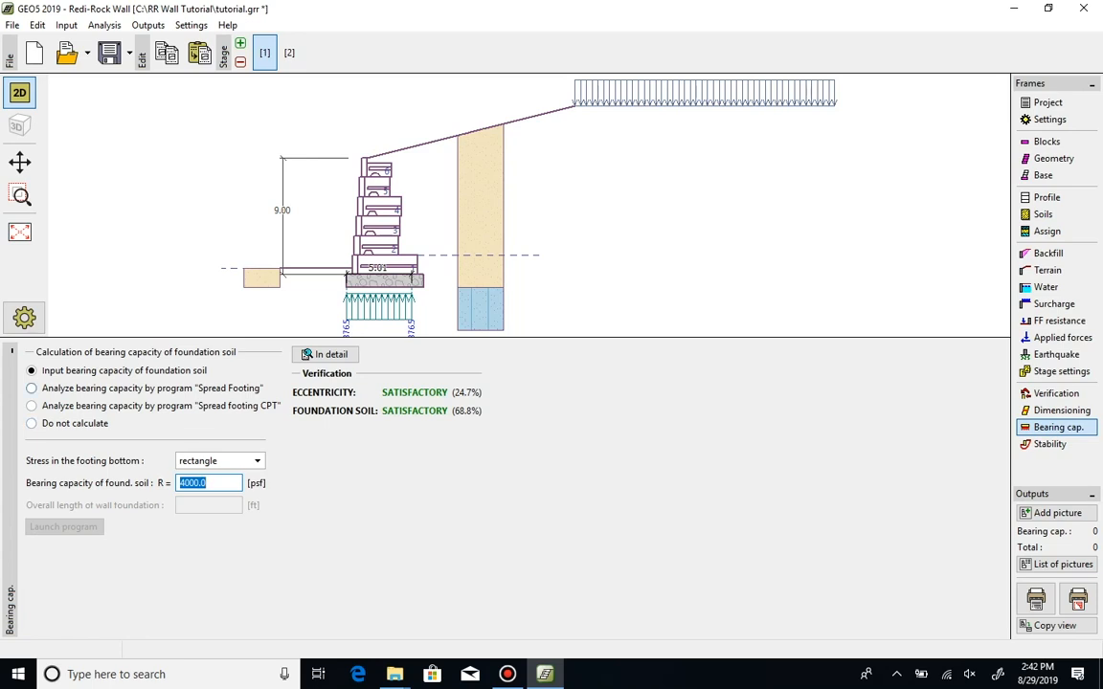
pyautogui.click(32, 387)
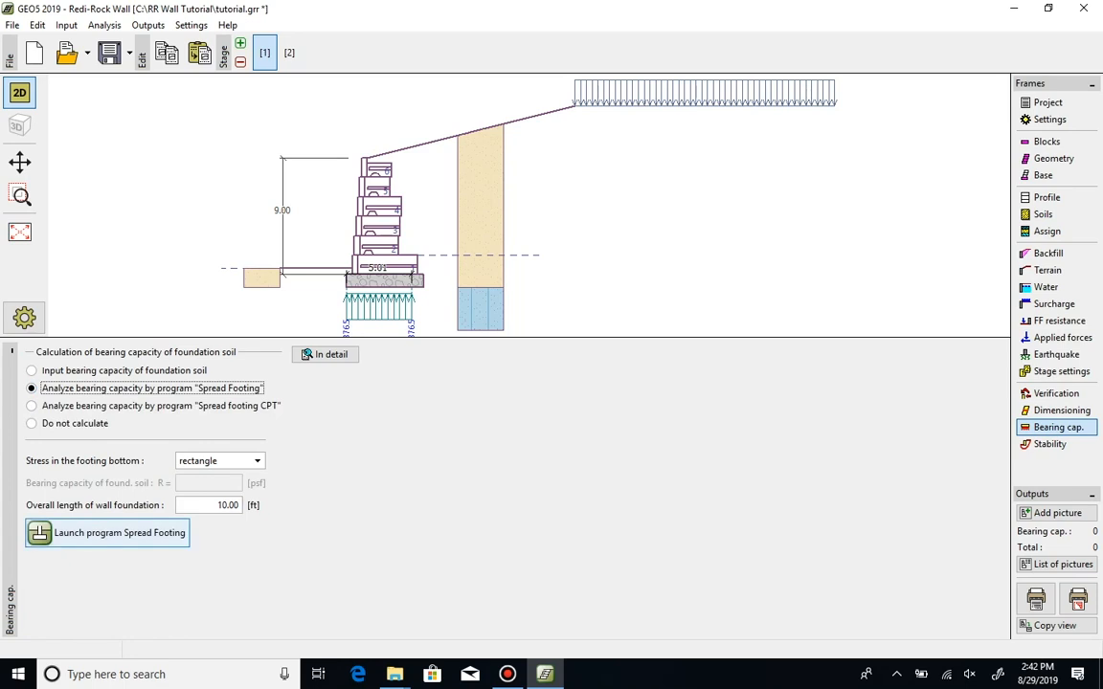
# Launch Spread Footing to analyse the wall's footing.
pyautogui.click(106, 533)
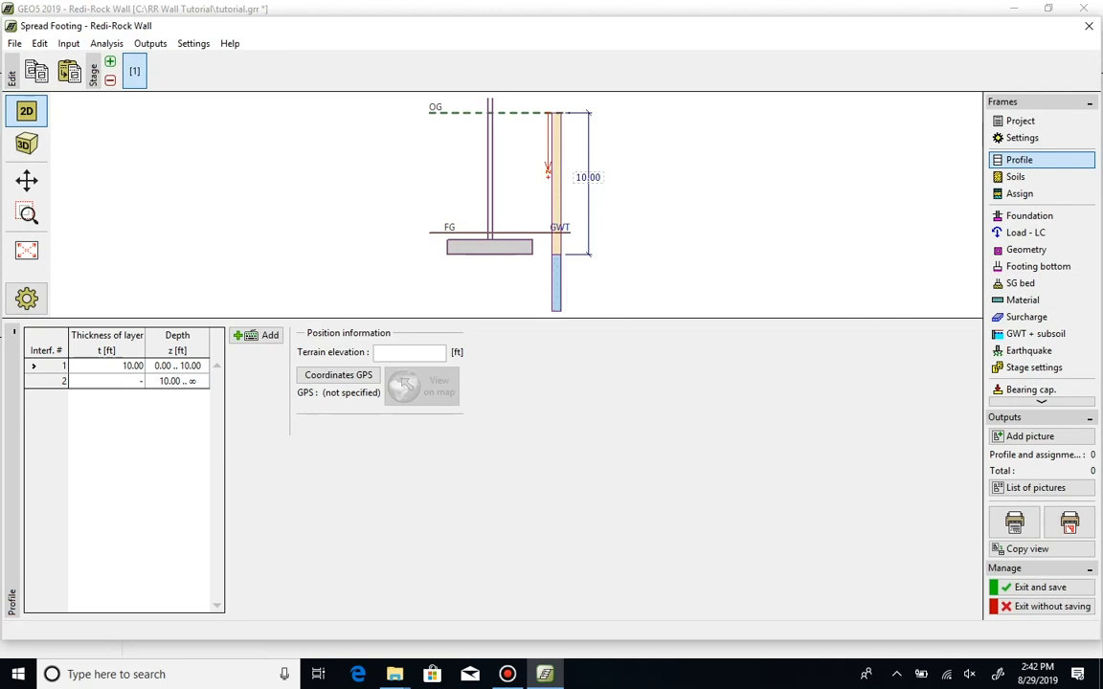
# Set soil Poisson's ratios and Eoed: sand 0.28/2500, silty sand 0.30/1500, crushed stone 0.20/15000.
pyautogui.click(1016, 176)
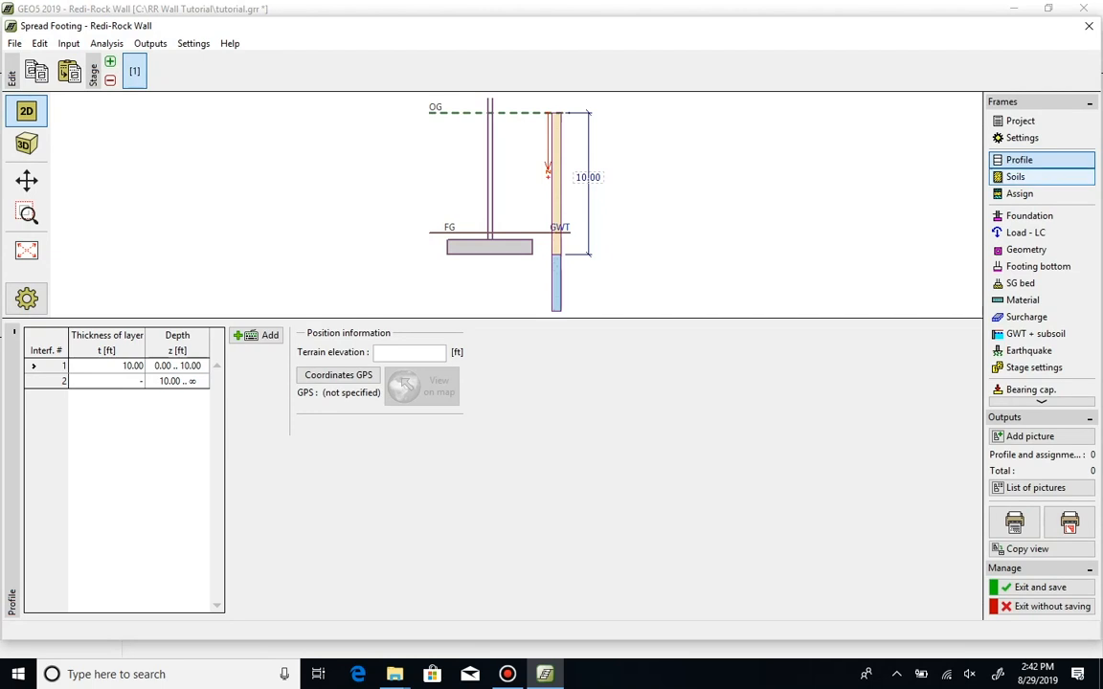
pyautogui.click(1016, 176)
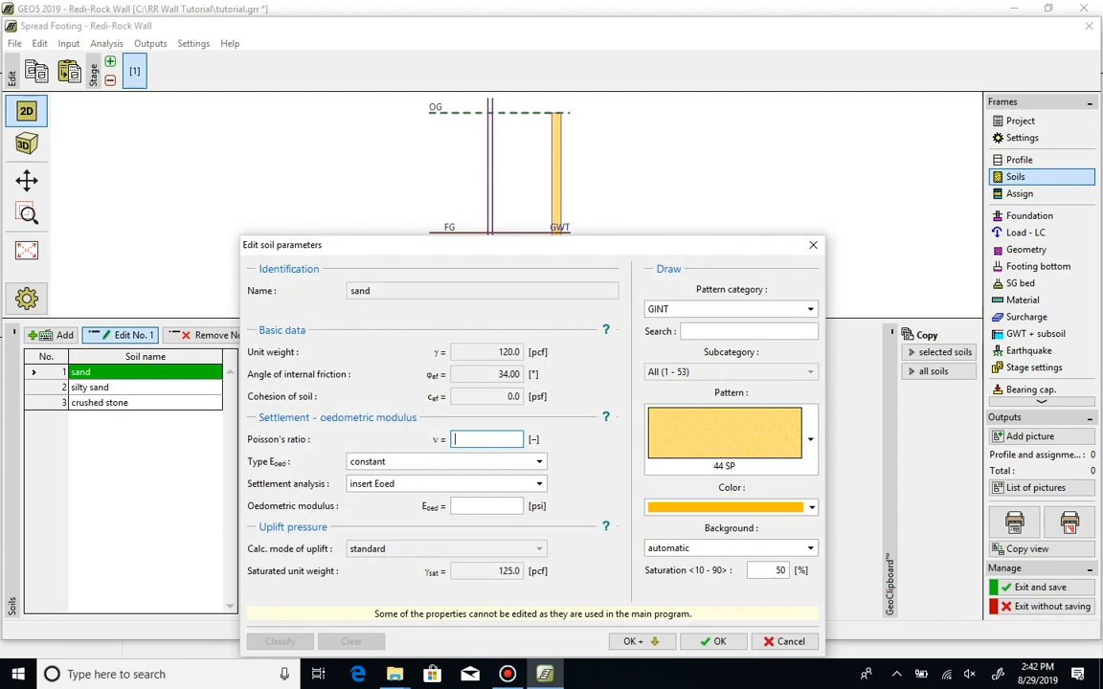
pyautogui.moveTo(487, 438)
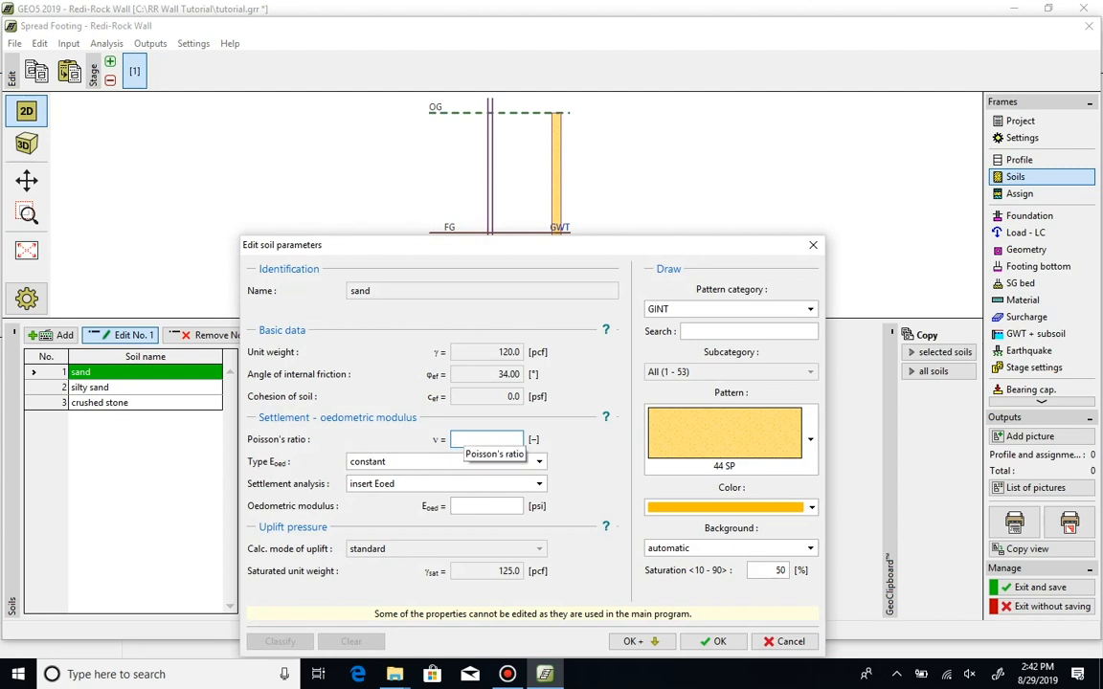
pyautogui.write('.28')
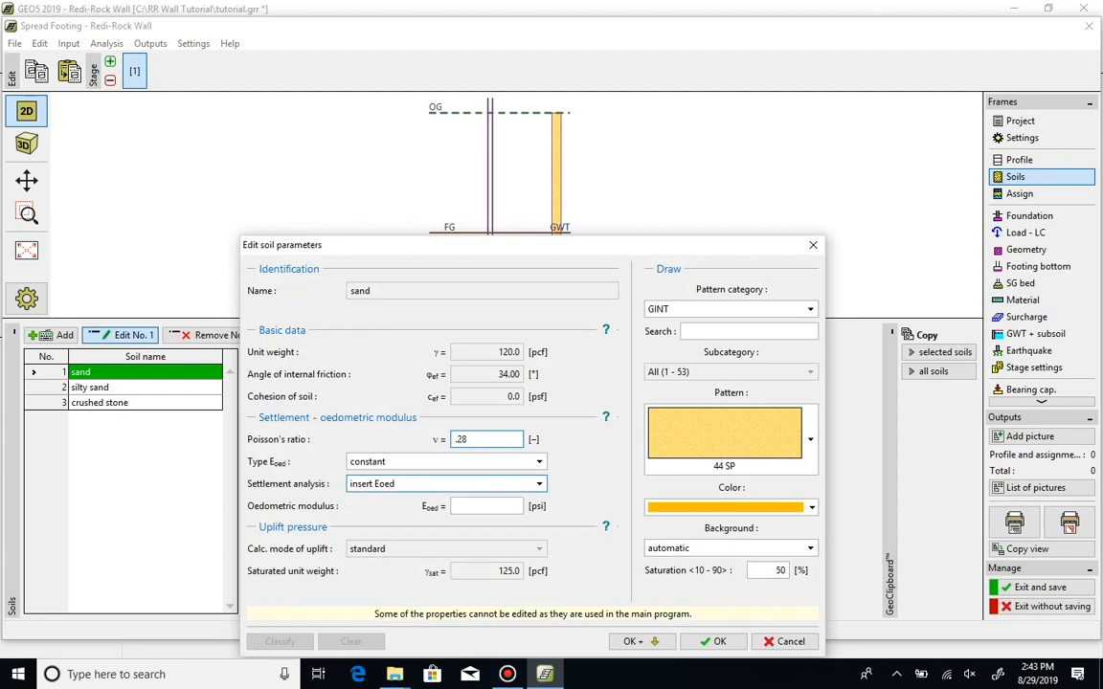
pyautogui.write('2500')
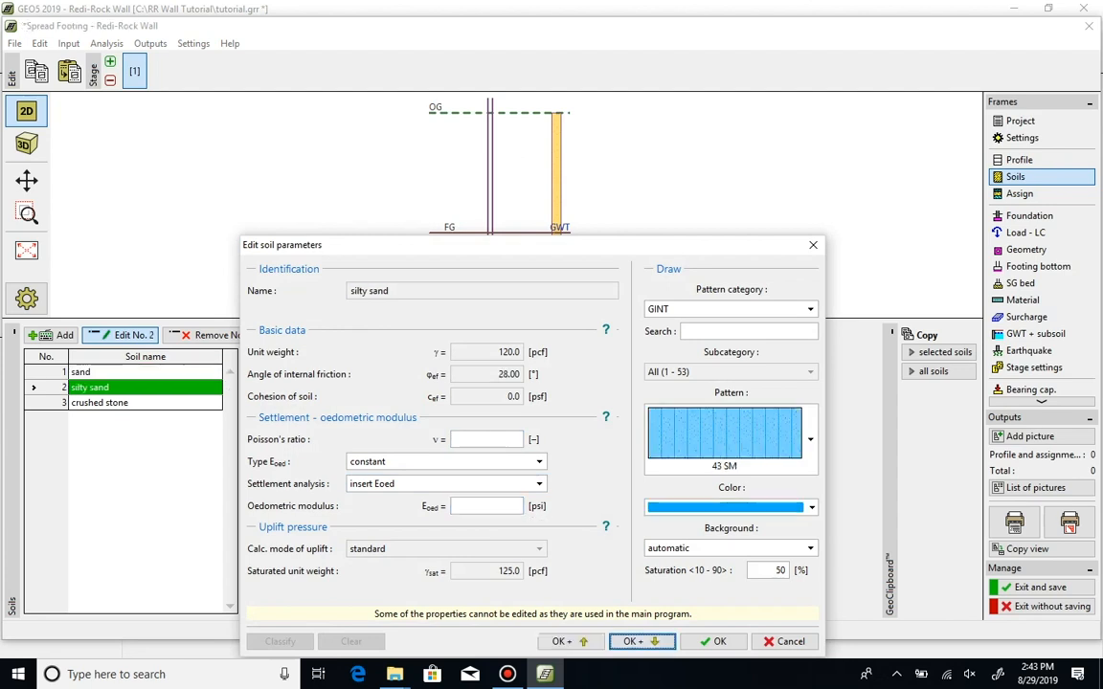
pyautogui.write('.3')
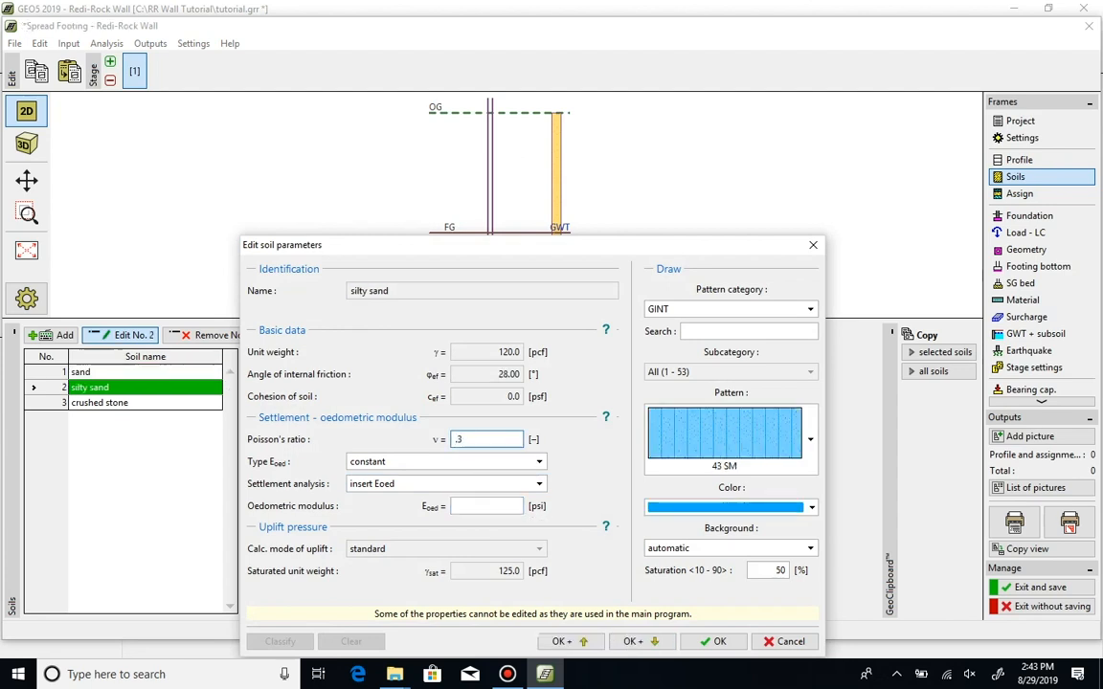
pyautogui.click(486, 506)
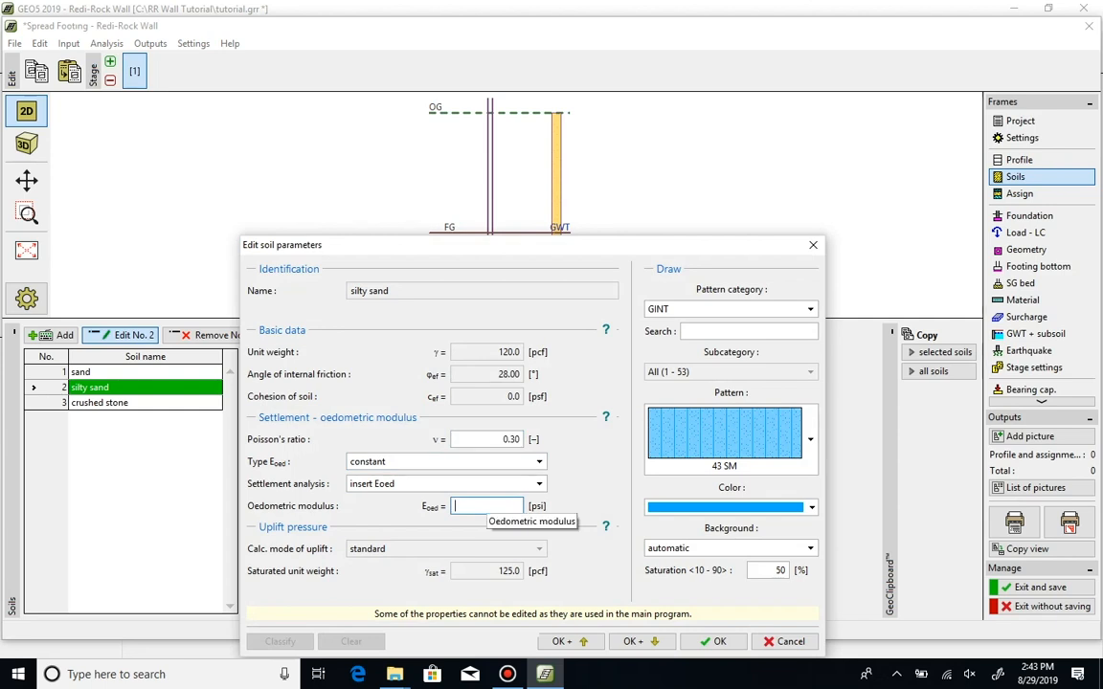
pyautogui.write('1500')
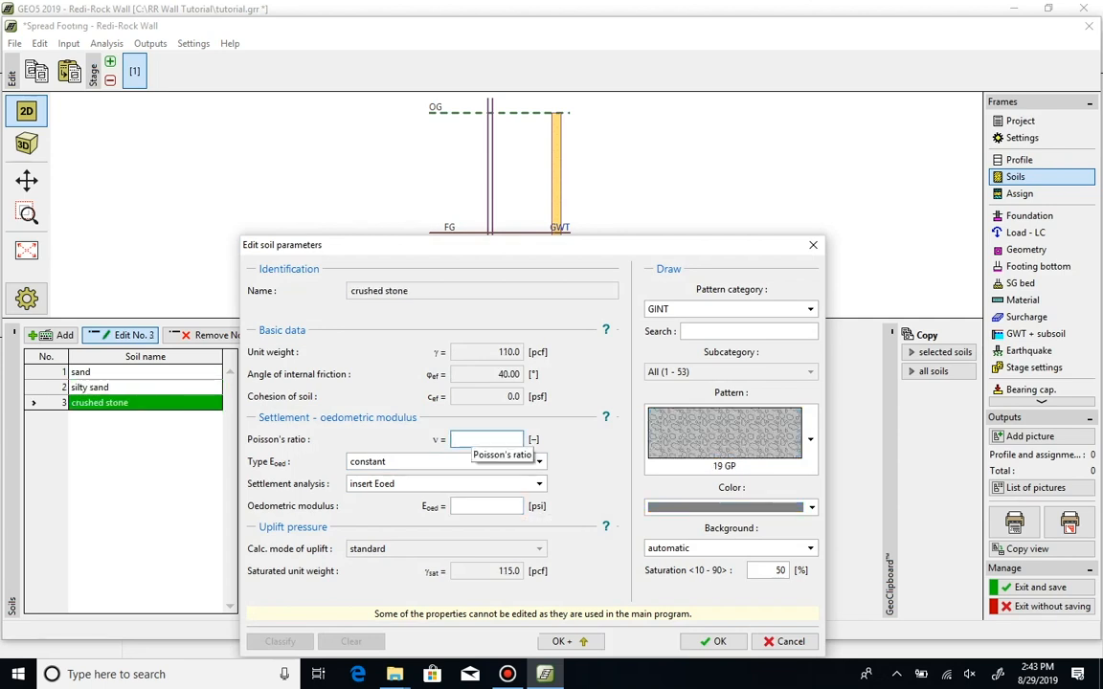
pyautogui.write('0.20')
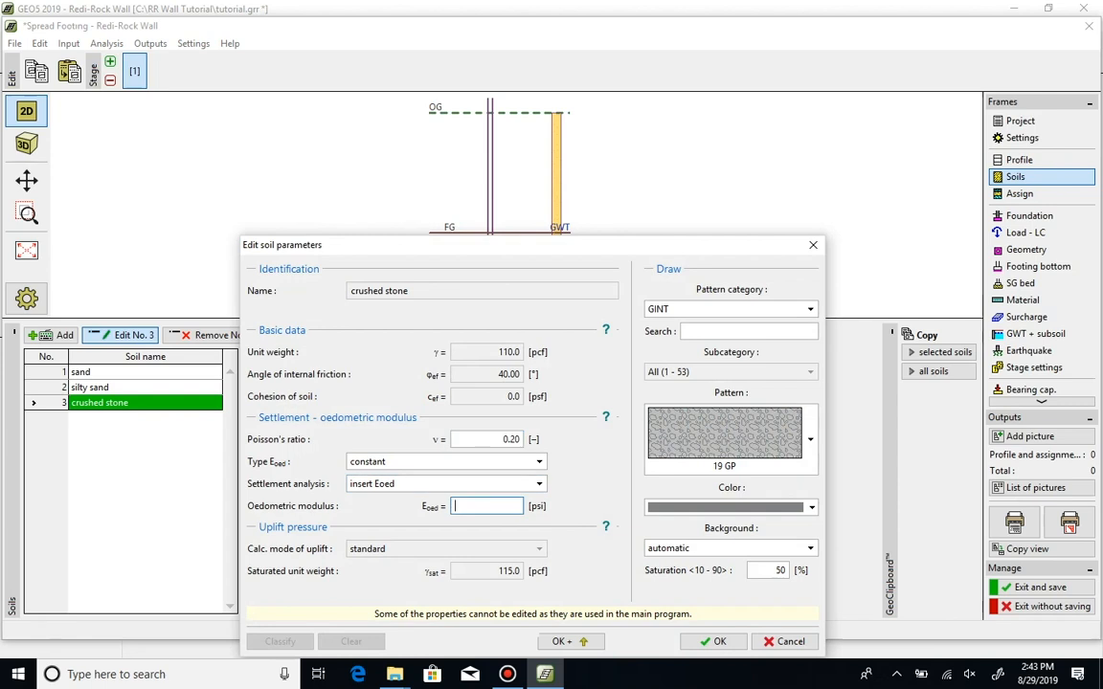
pyautogui.write('15000')
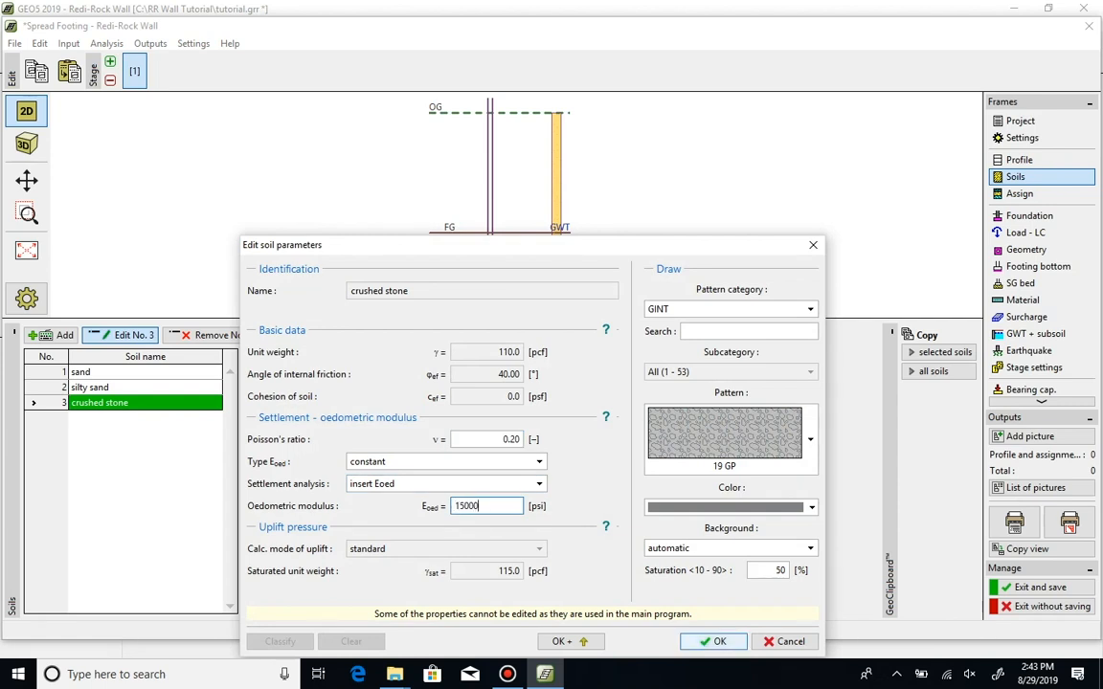
pyautogui.click(713, 641)
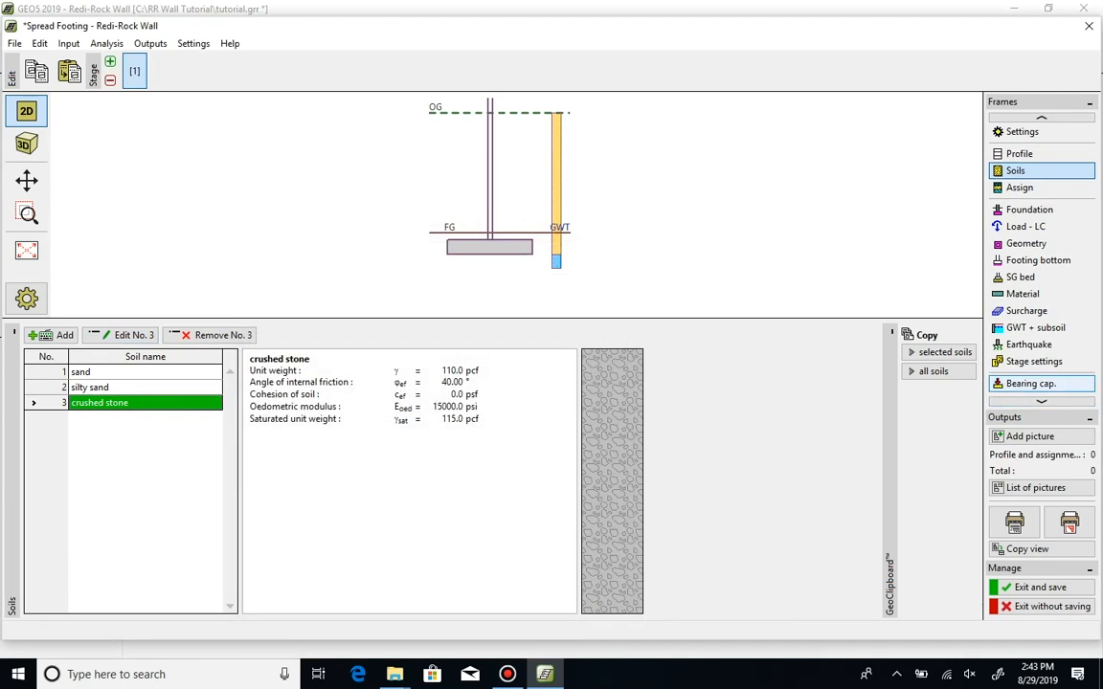
# Review bearing capacity results (68.8%, 97.9%) and the 0.21 in settlement.
pyautogui.click(1030, 383)
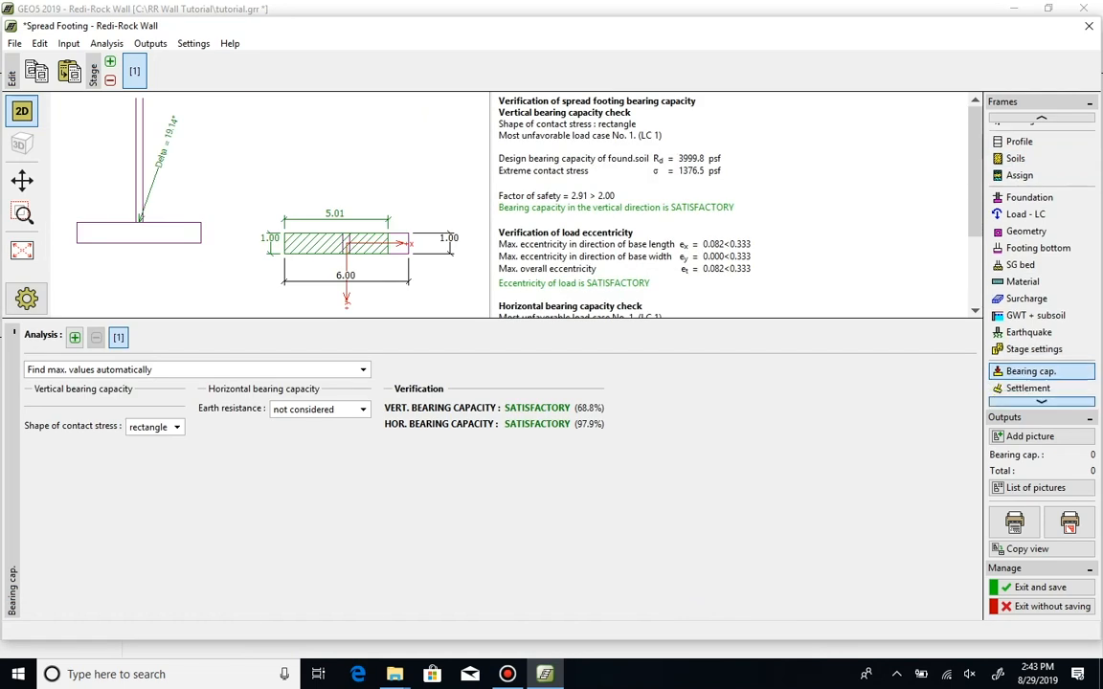
pyautogui.scroll(3)
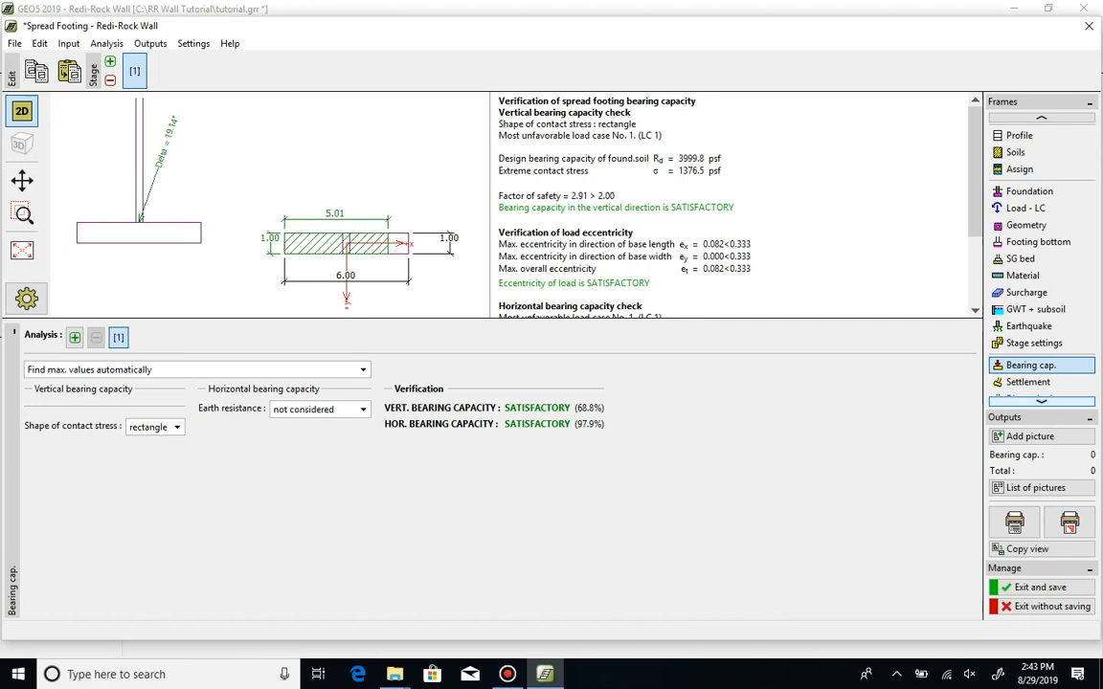
pyautogui.click(1028, 381)
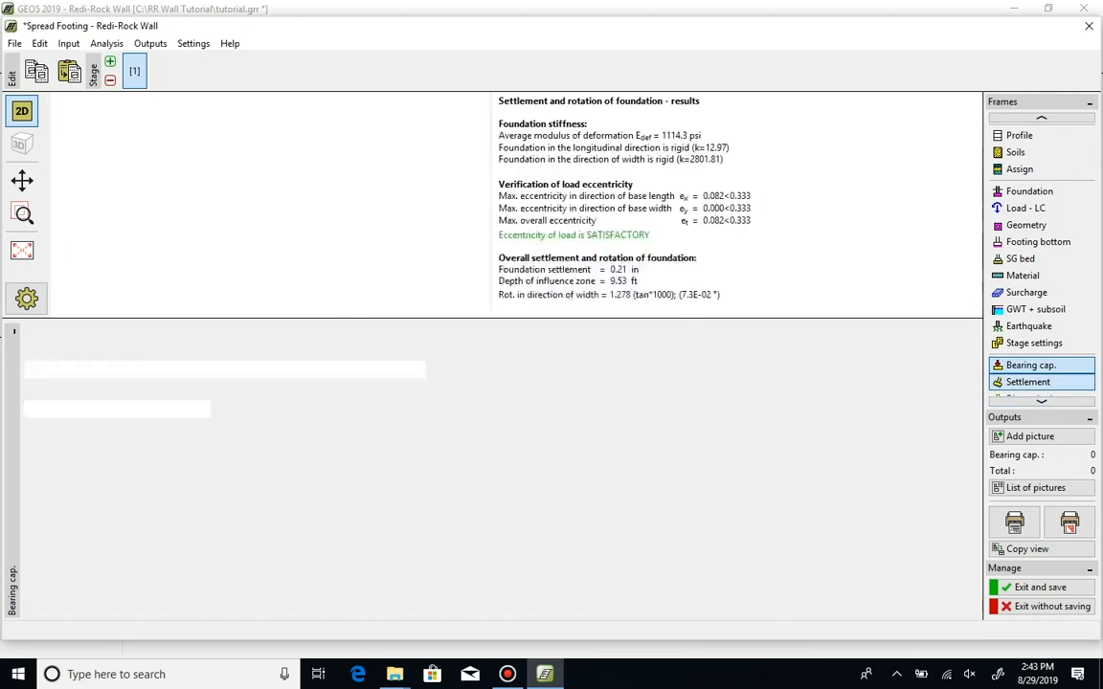
pyautogui.click(1027, 381)
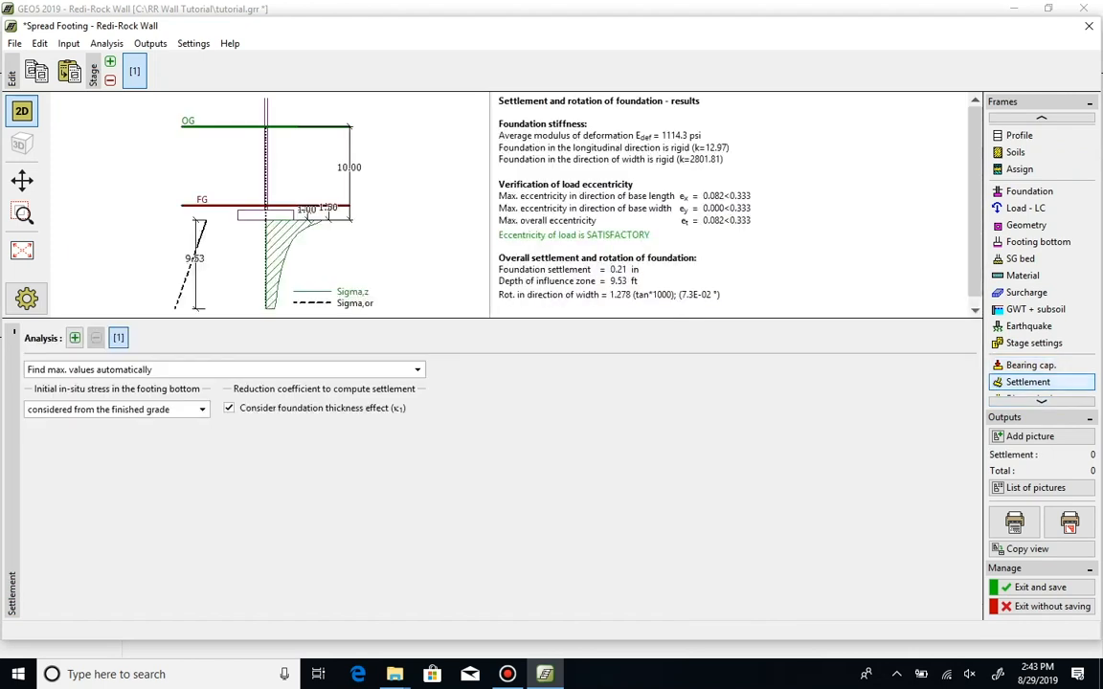